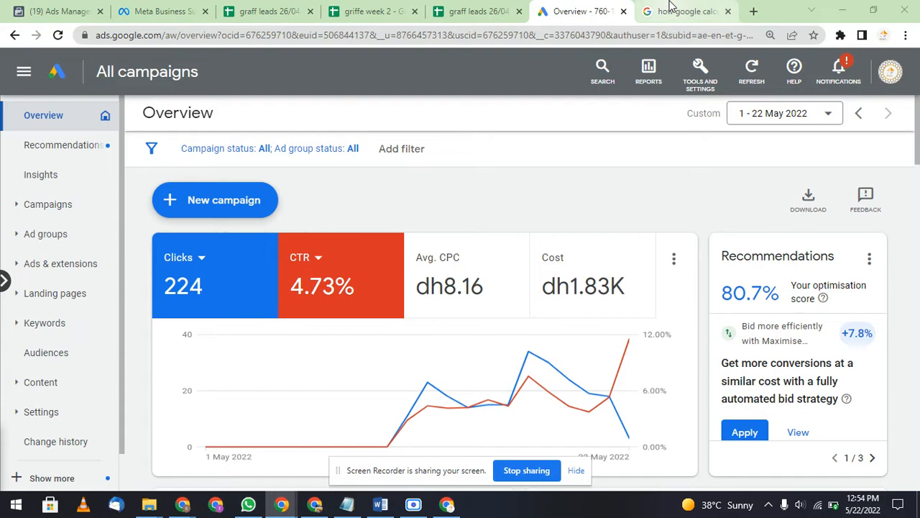
mouse_move(801, 160)
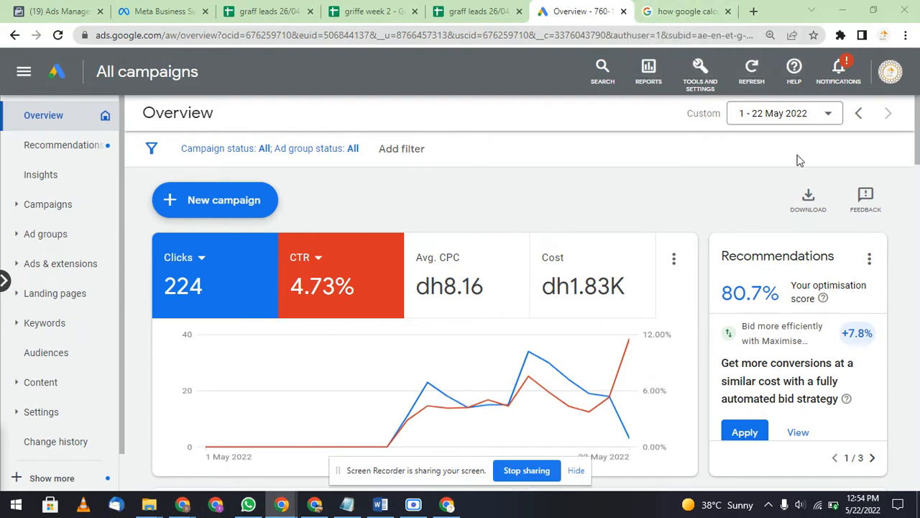
Set the report range to 1–22 May 2022, then read the household income search results
left_click(773, 113)
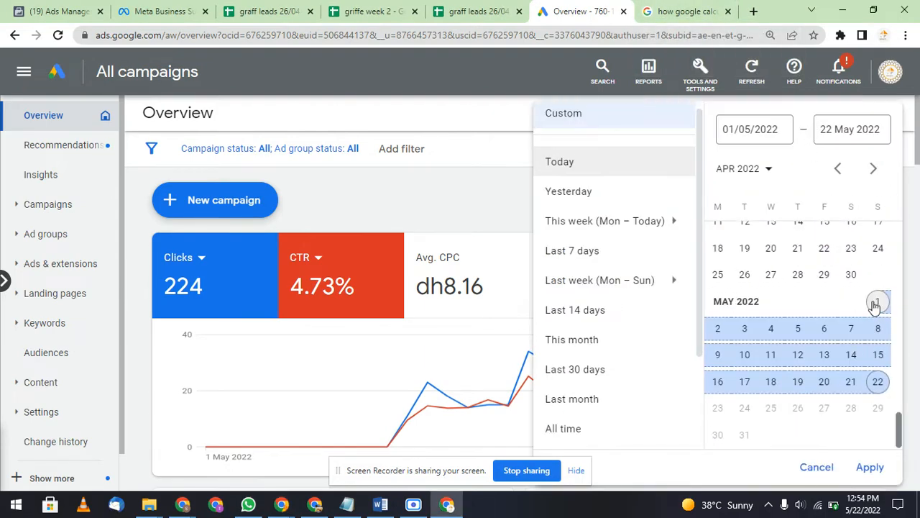
left_click(878, 301)
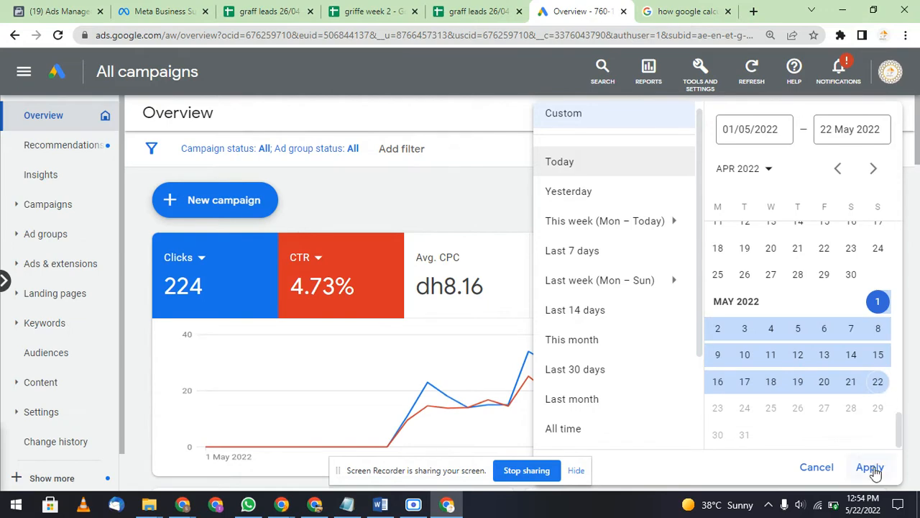
left_click(870, 466)
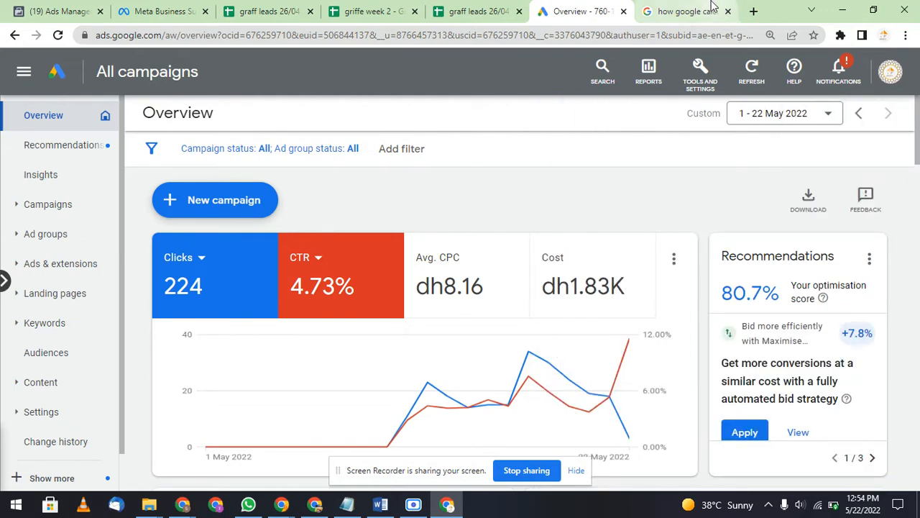
left_click(683, 11)
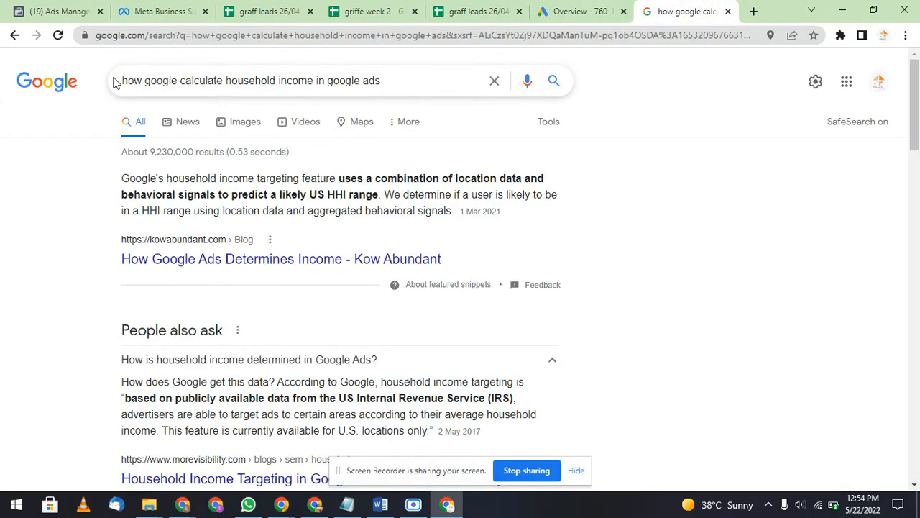
mouse_move(182, 178)
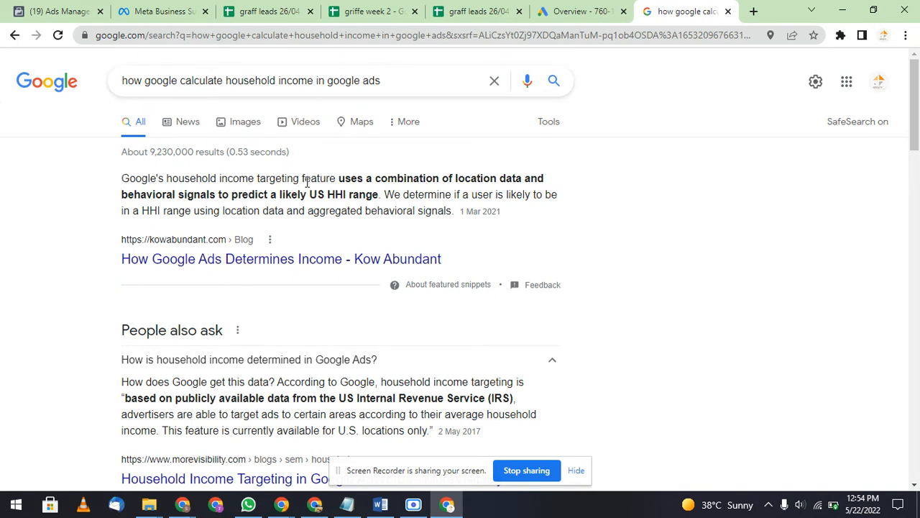
mouse_move(547, 176)
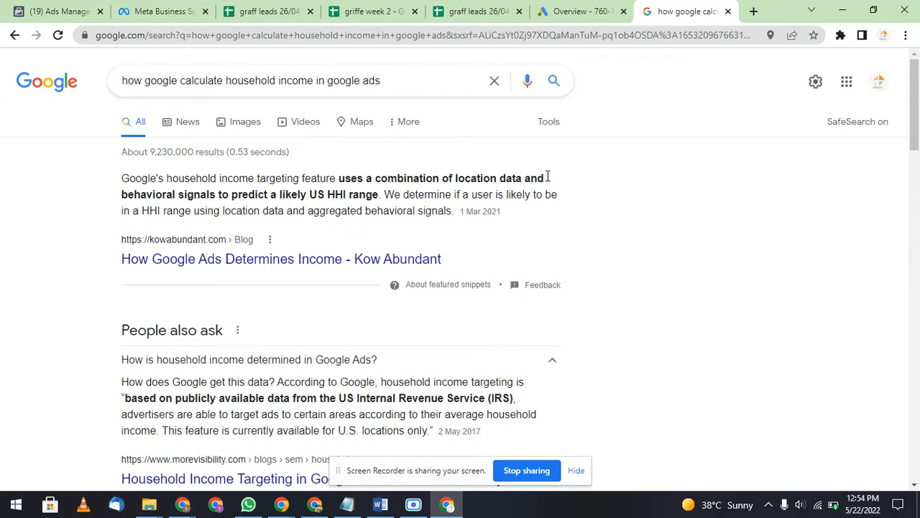
mouse_move(172, 205)
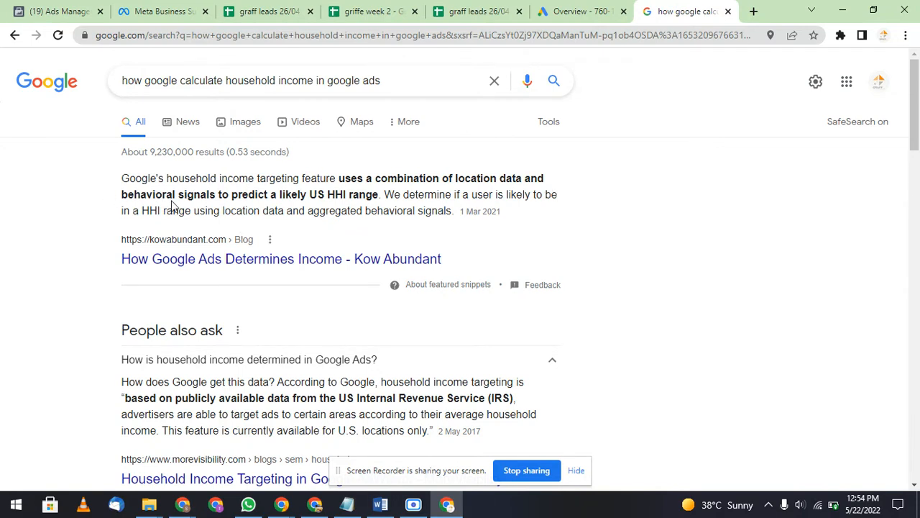
mouse_move(316, 194)
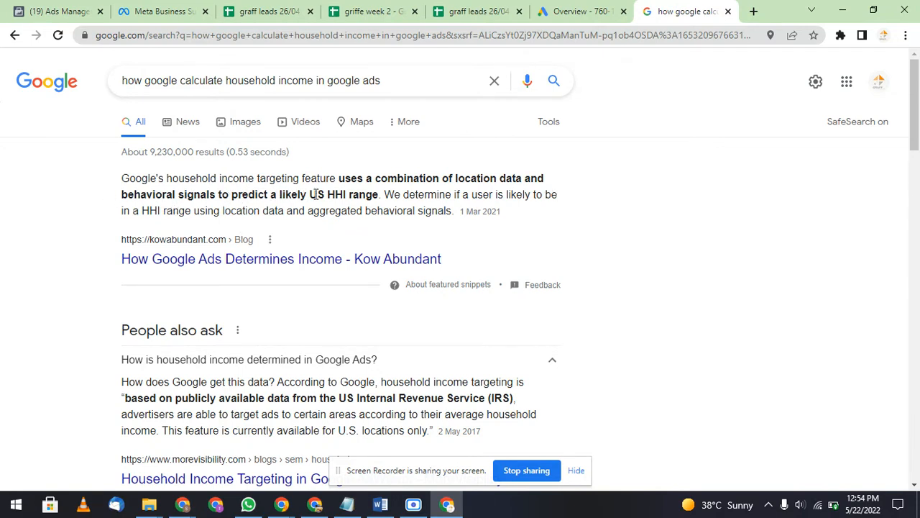
mouse_move(338, 196)
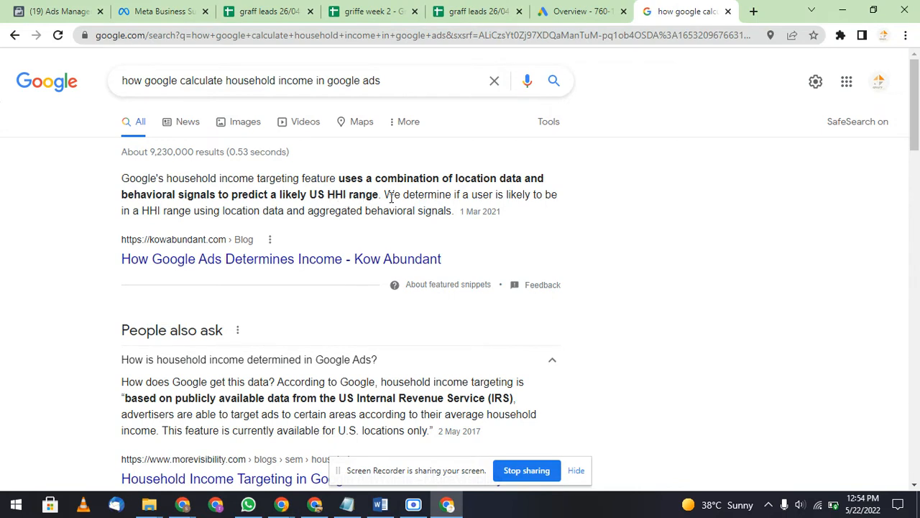
mouse_move(563, 205)
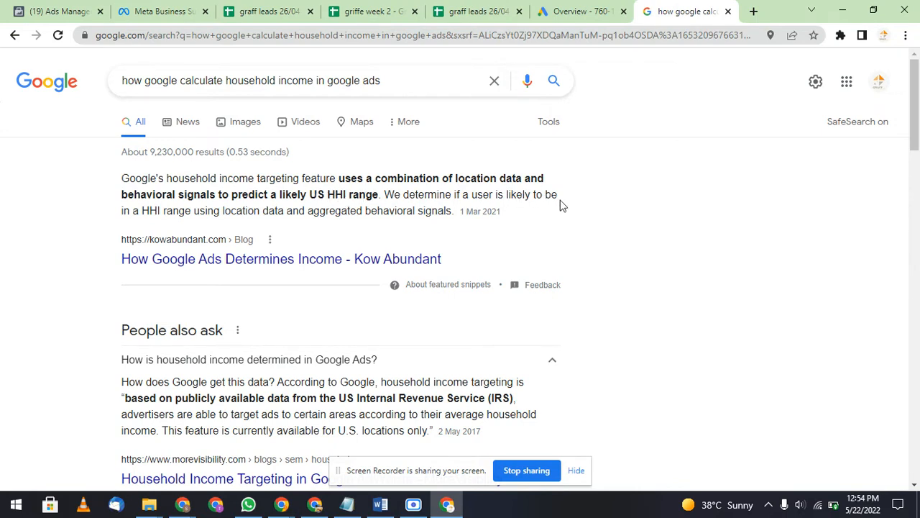
mouse_move(228, 216)
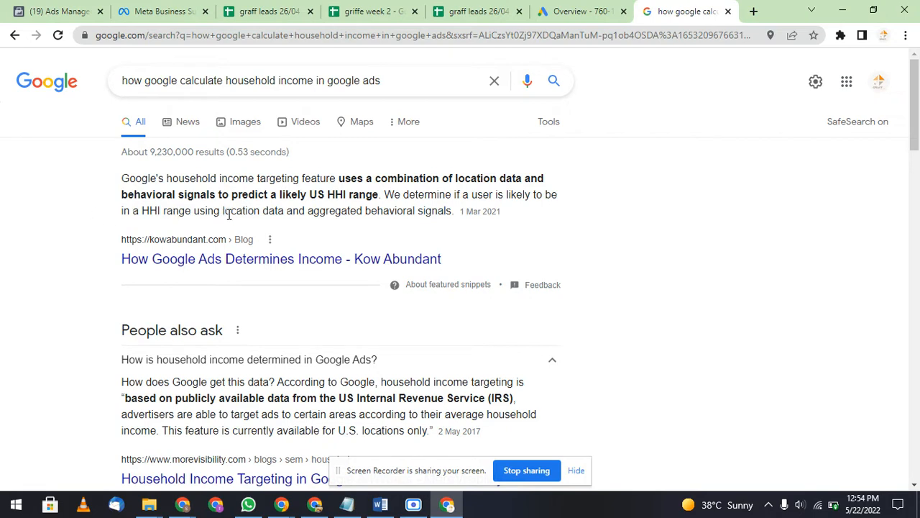
mouse_move(347, 211)
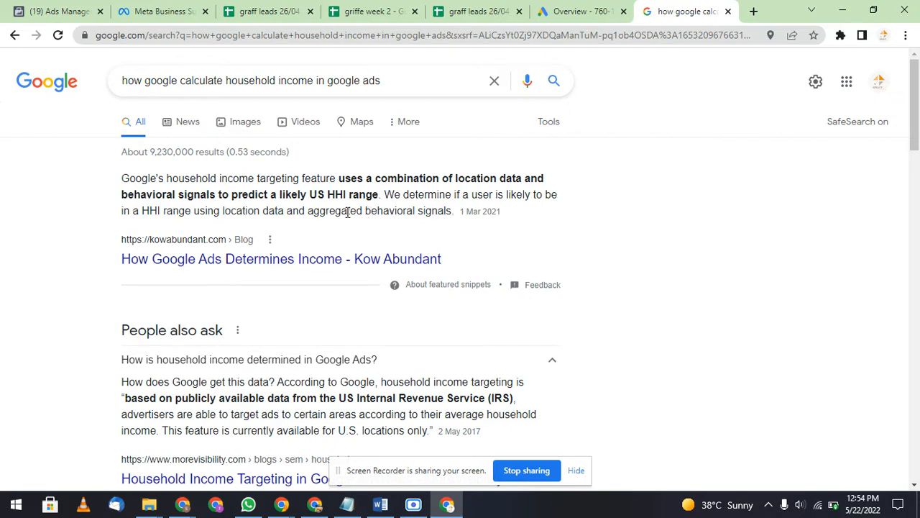
mouse_move(272, 325)
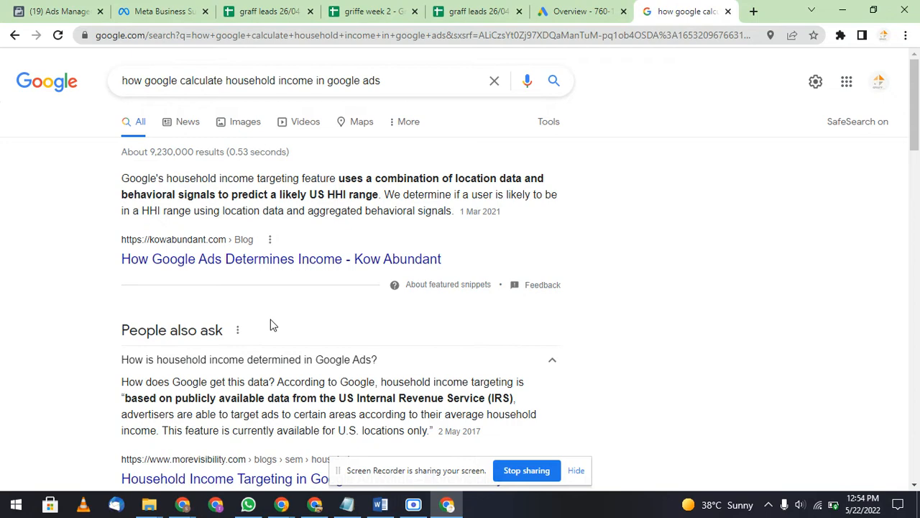
scroll("down", 3)
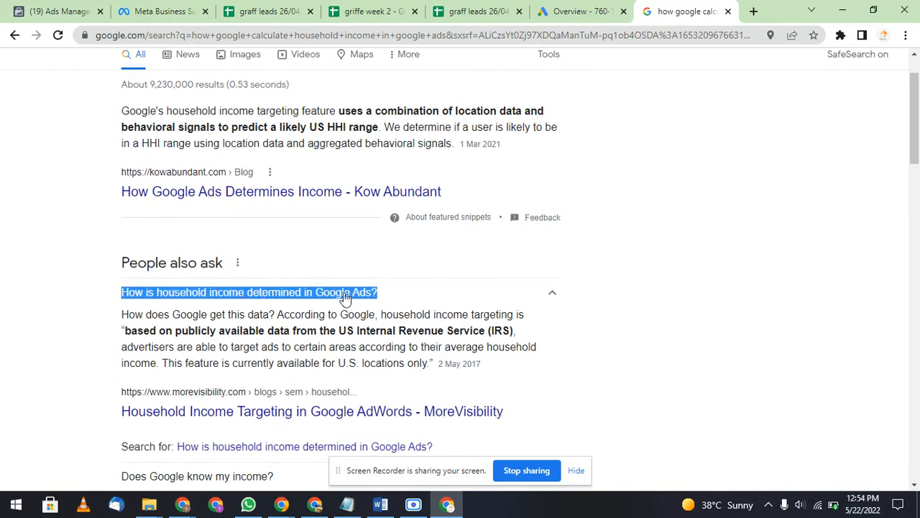
mouse_move(293, 320)
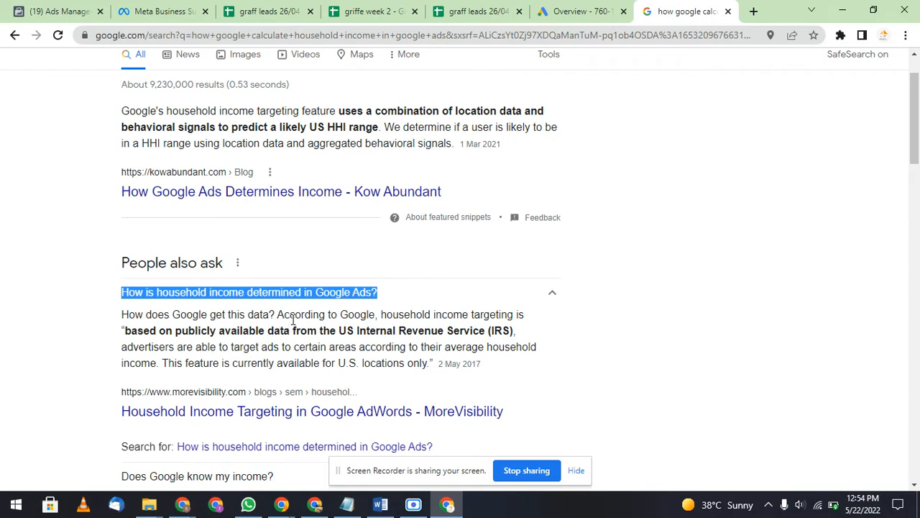
mouse_move(473, 320)
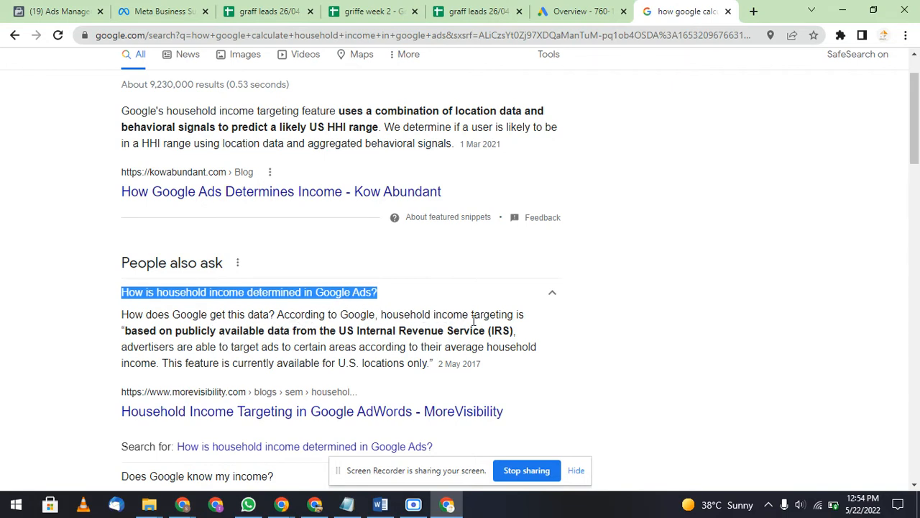
mouse_move(234, 345)
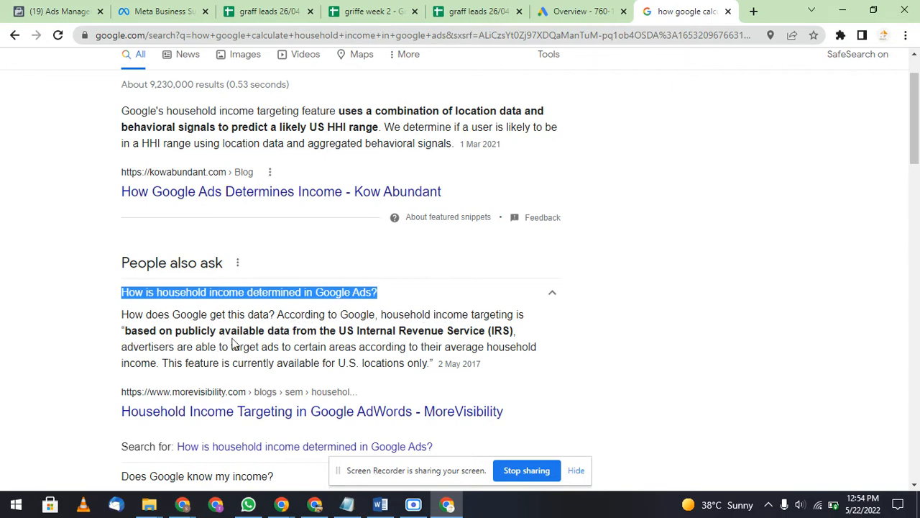
mouse_move(395, 332)
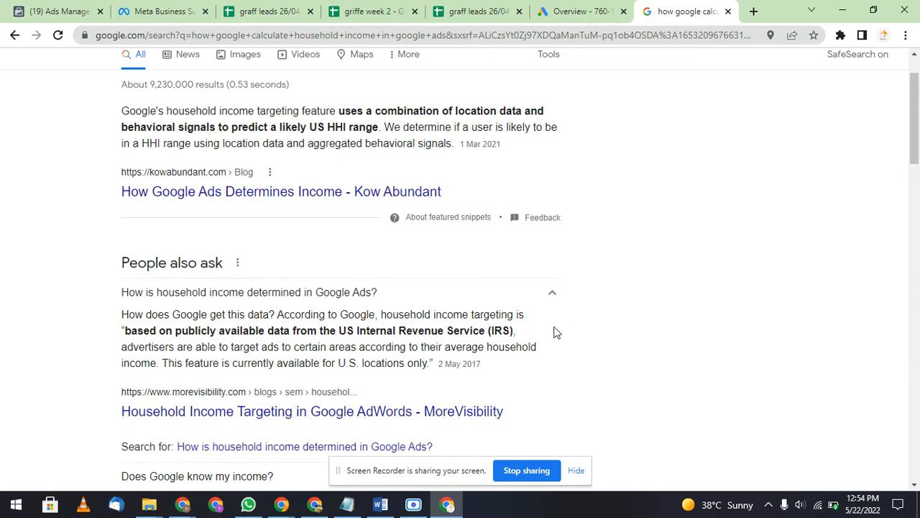
left_click(582, 12)
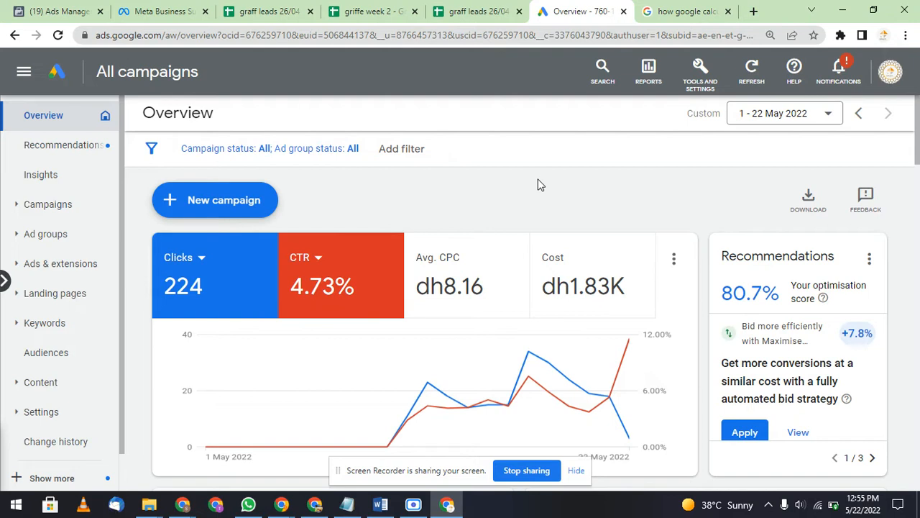
mouse_move(503, 184)
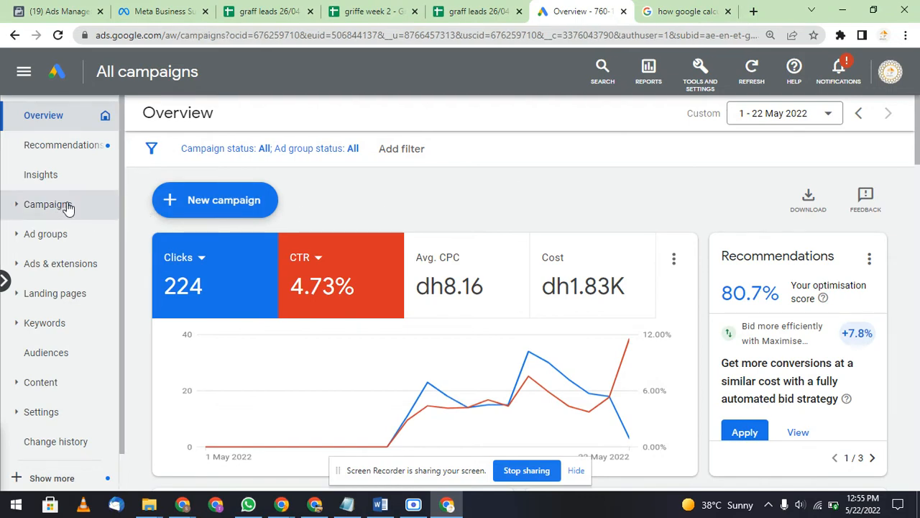
Go through Campaigns and Ad groups to the graff interior design campaign's change history
left_click(47, 204)
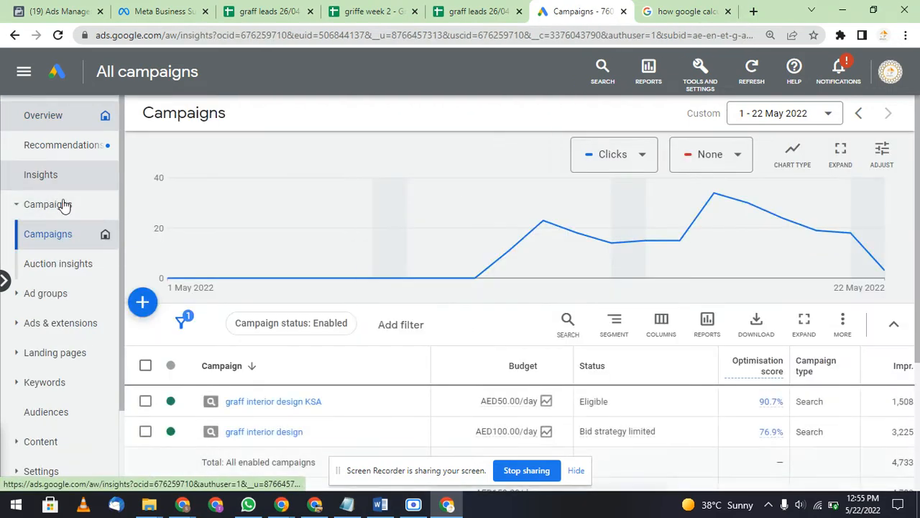
left_click(49, 204)
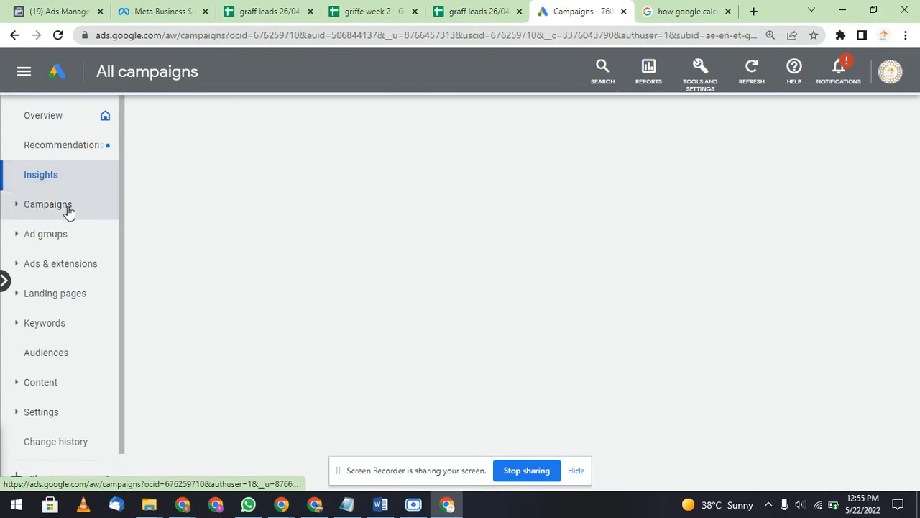
left_click(48, 204)
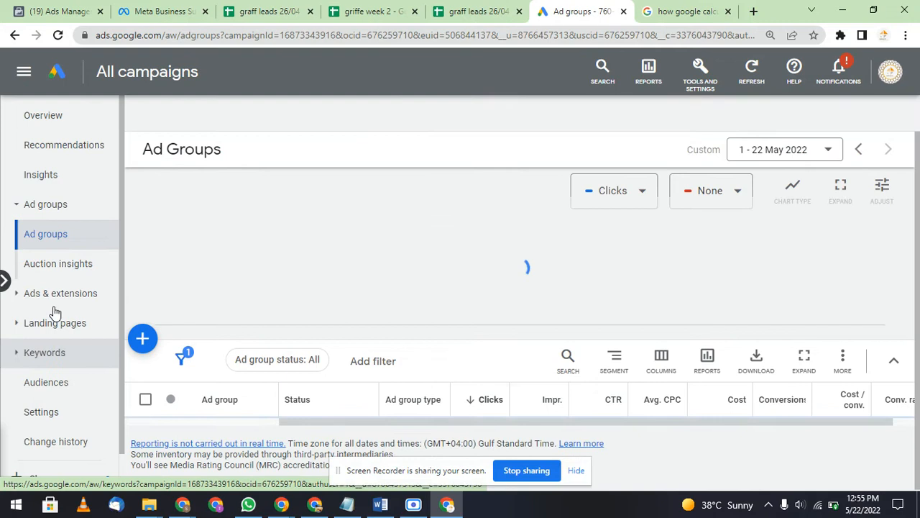
left_click(46, 382)
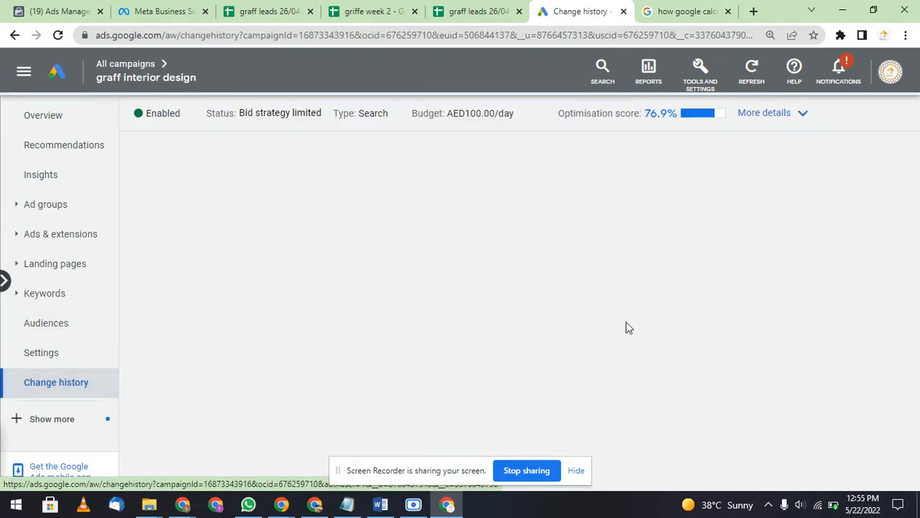
mouse_move(619, 166)
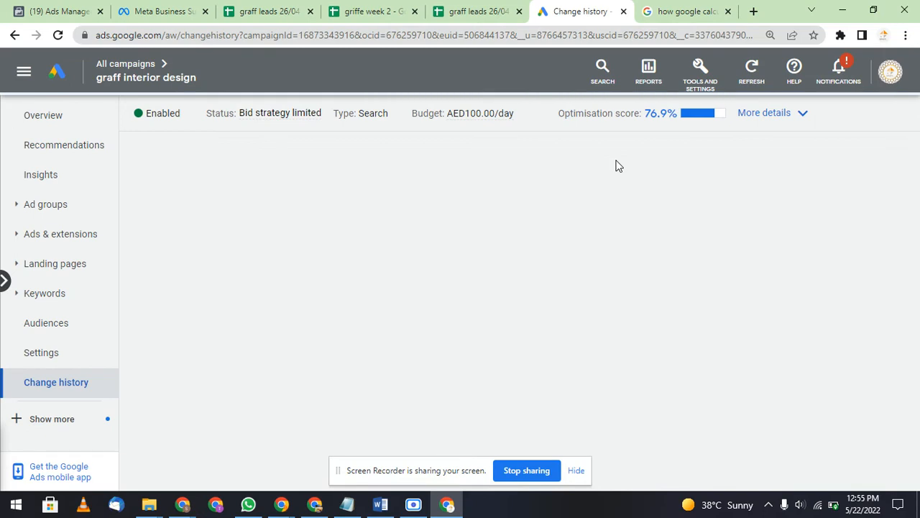
mouse_move(572, 168)
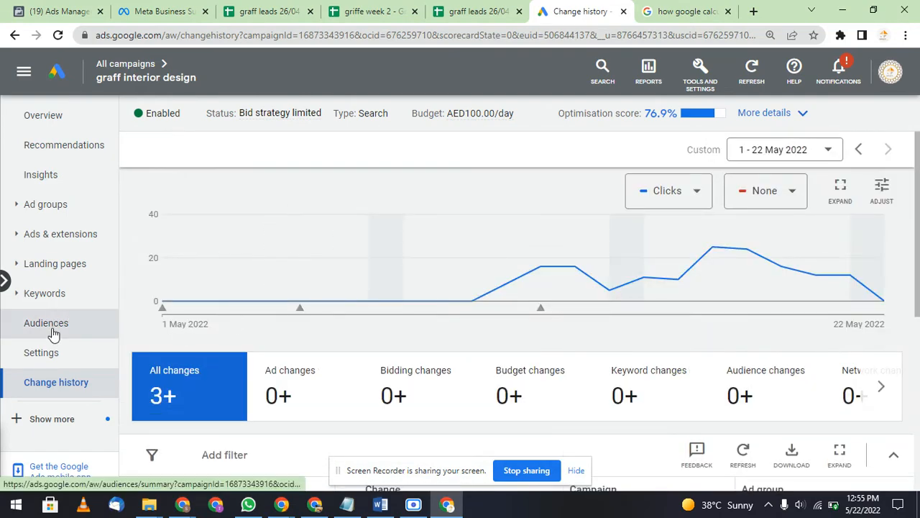
Open Audiences and show the Demographics clicks broken down by household income
left_click(46, 323)
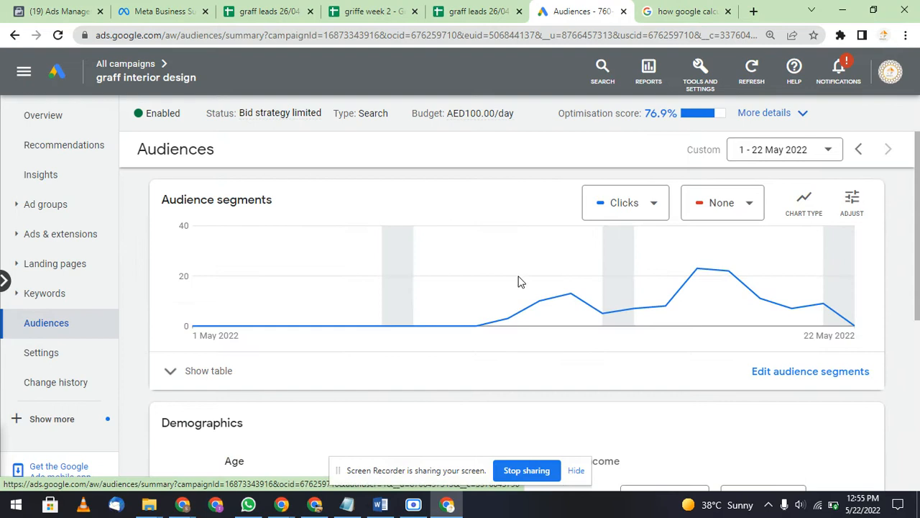
scroll("down", 3)
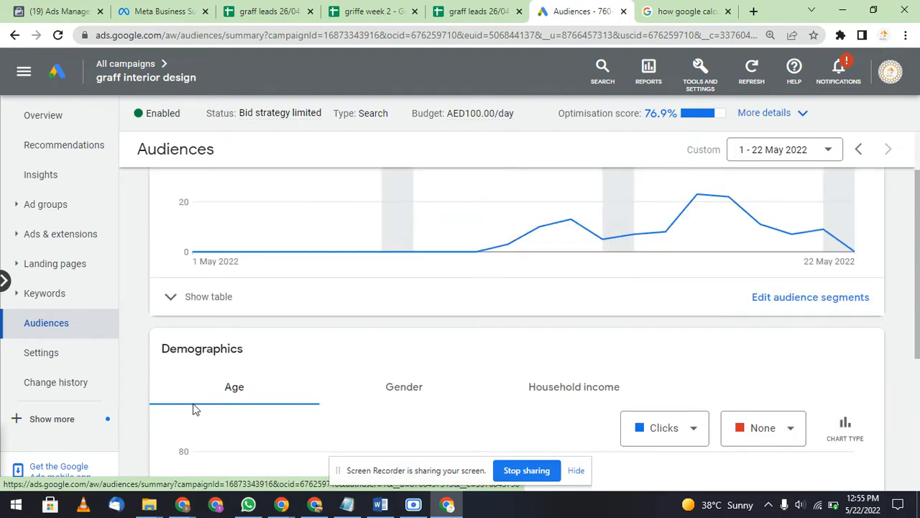
scroll("down", 3)
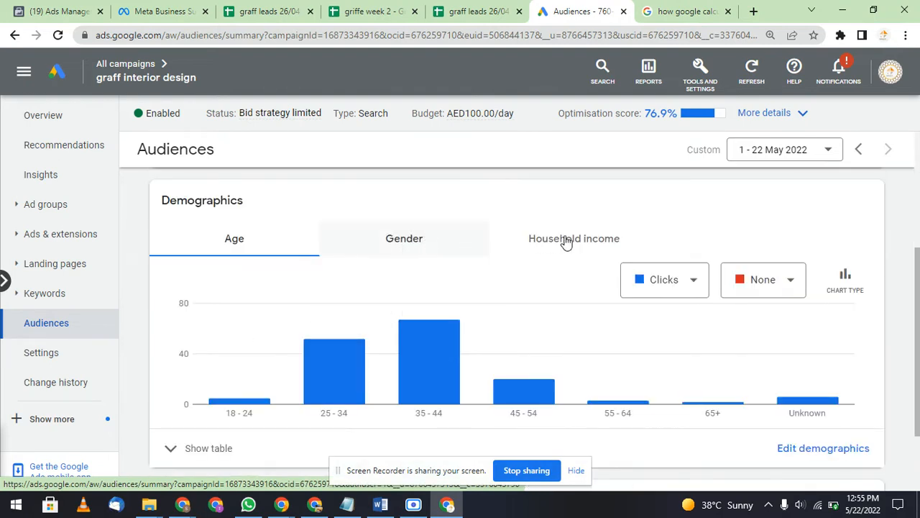
left_click(573, 238)
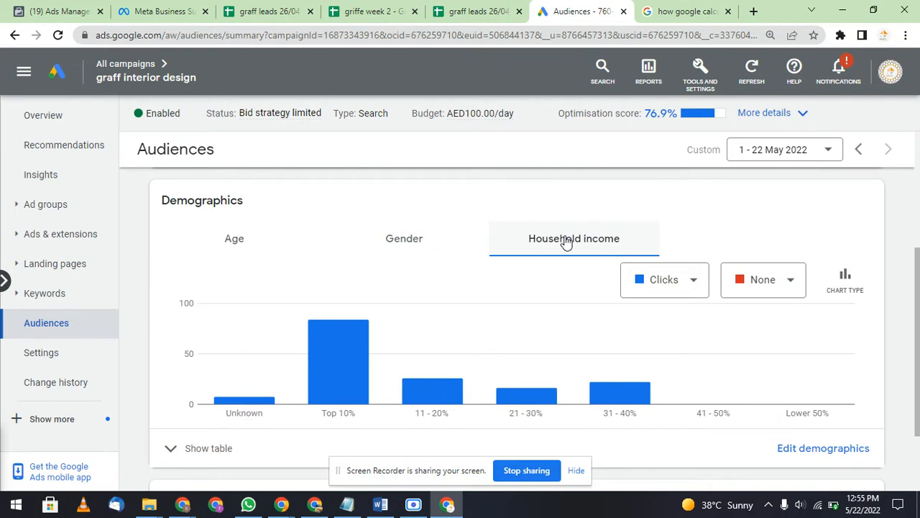
mouse_move(334, 343)
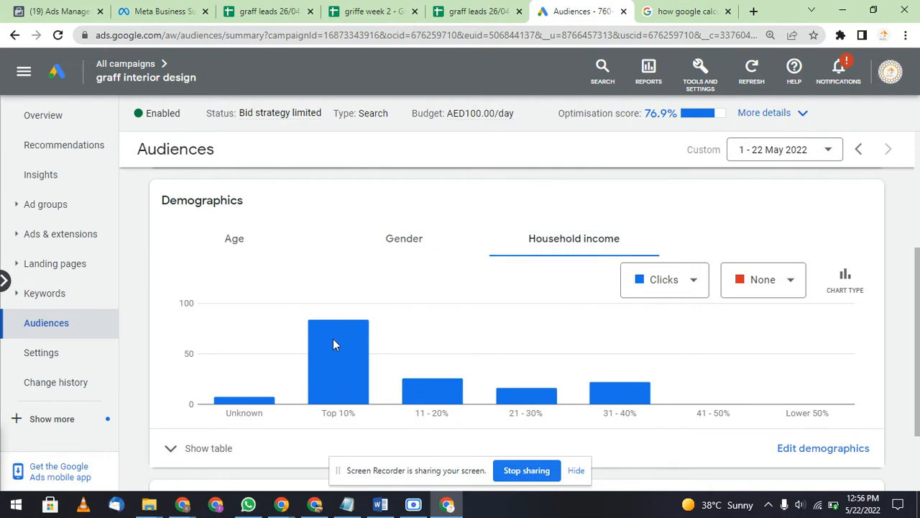
mouse_move(432, 392)
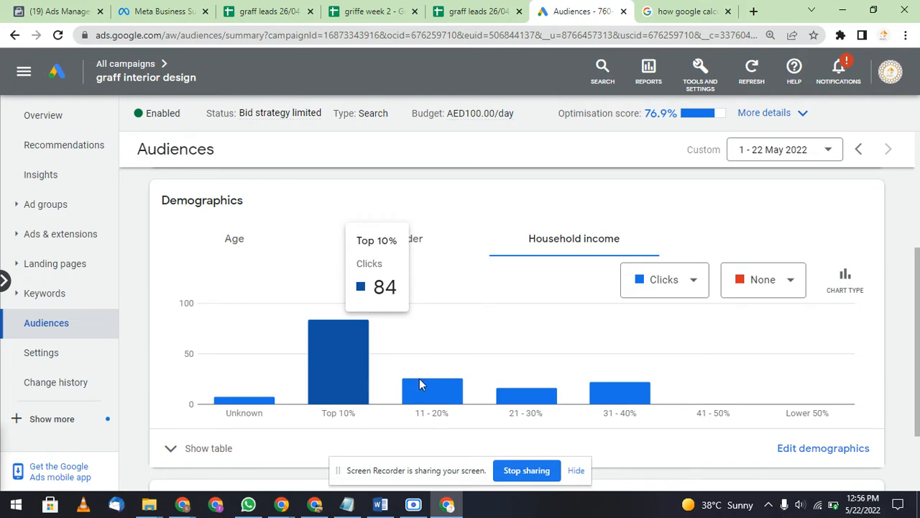
mouse_move(432, 384)
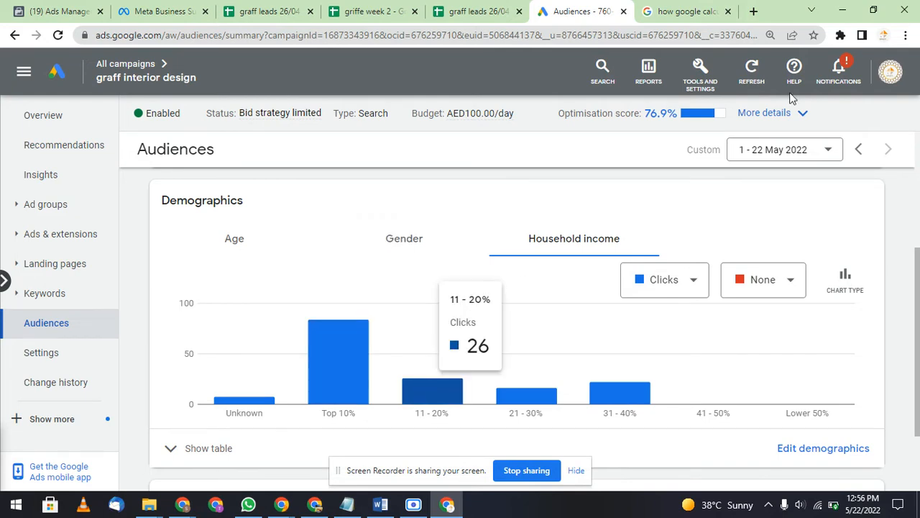
mouse_move(518, 257)
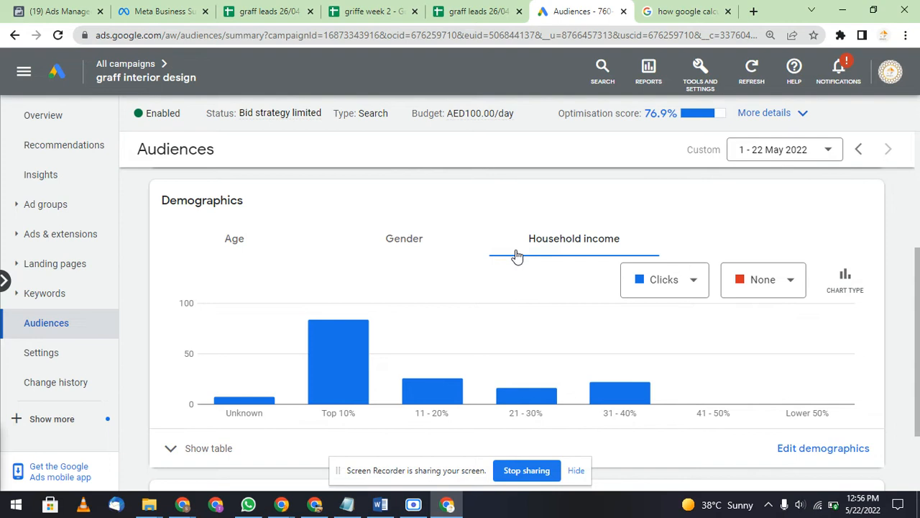
mouse_move(482, 295)
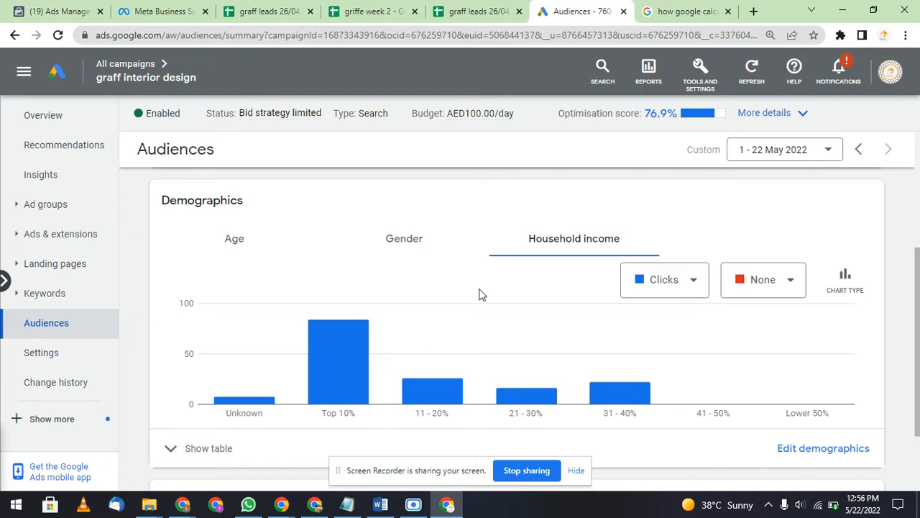
mouse_move(207, 451)
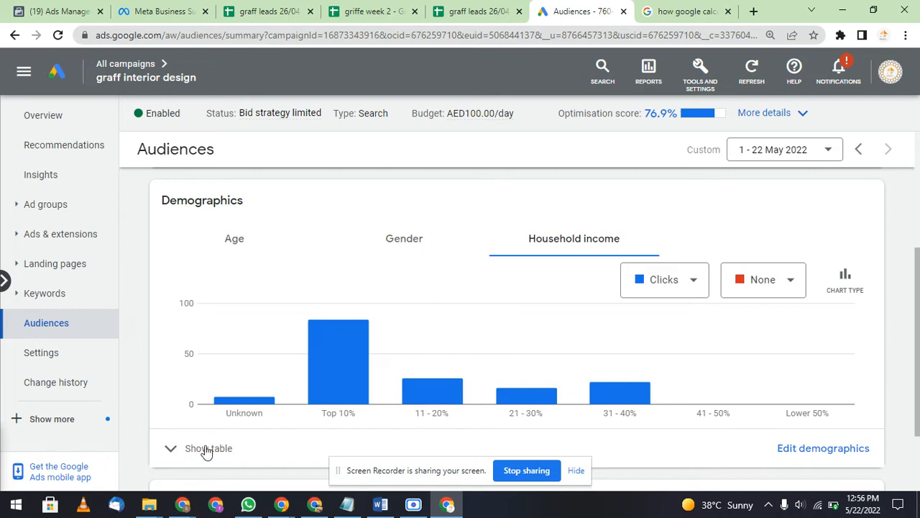
Expand the household income table, showing Top 10% with 84 clicks and AED736.76 cost
left_click(208, 448)
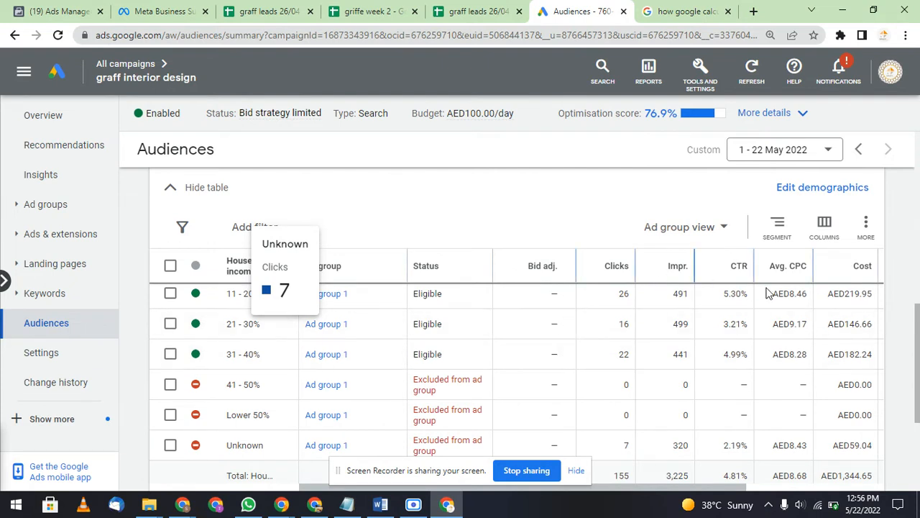
mouse_move(357, 259)
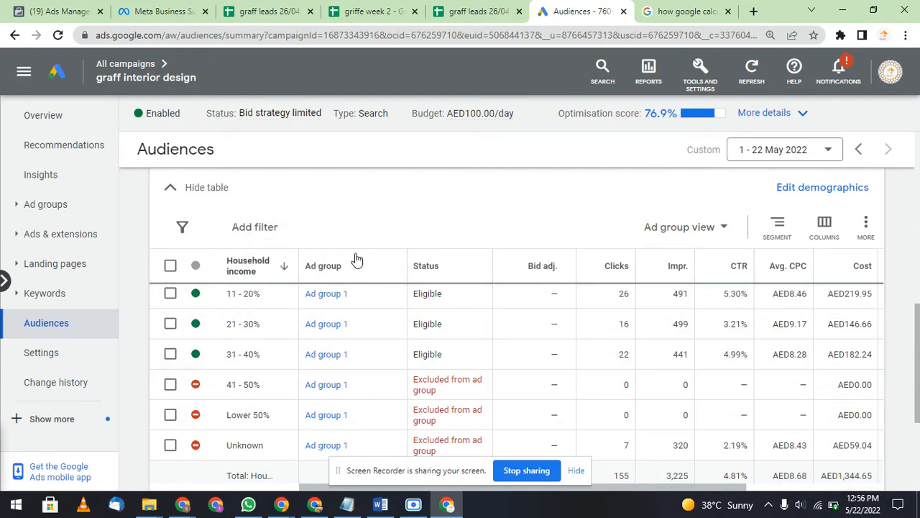
mouse_move(379, 312)
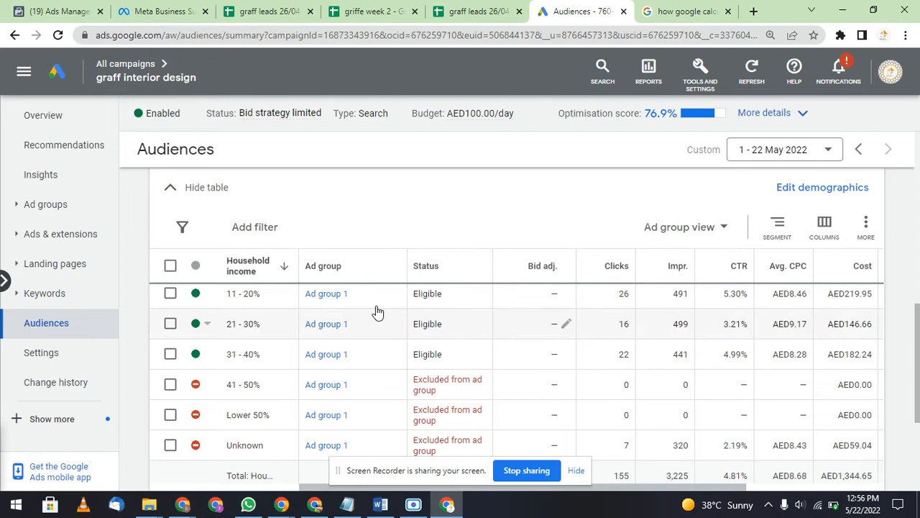
mouse_move(376, 309)
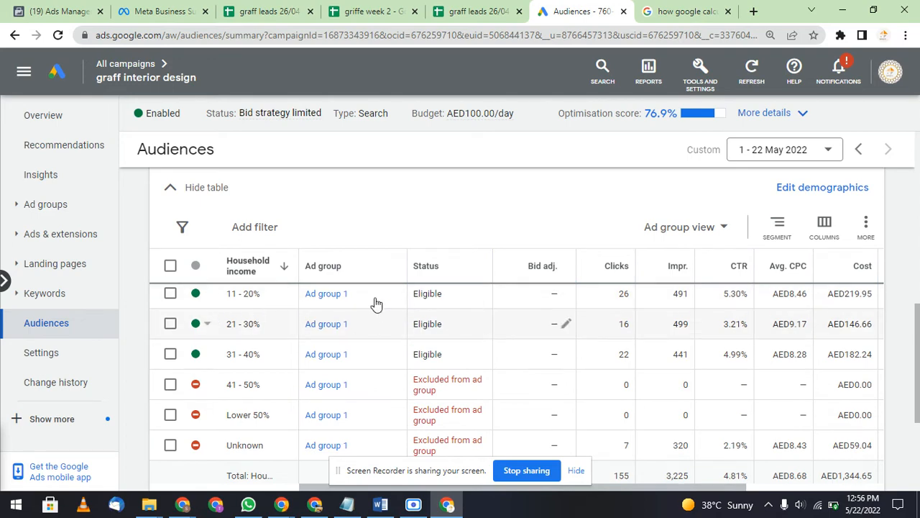
scroll("down", 3)
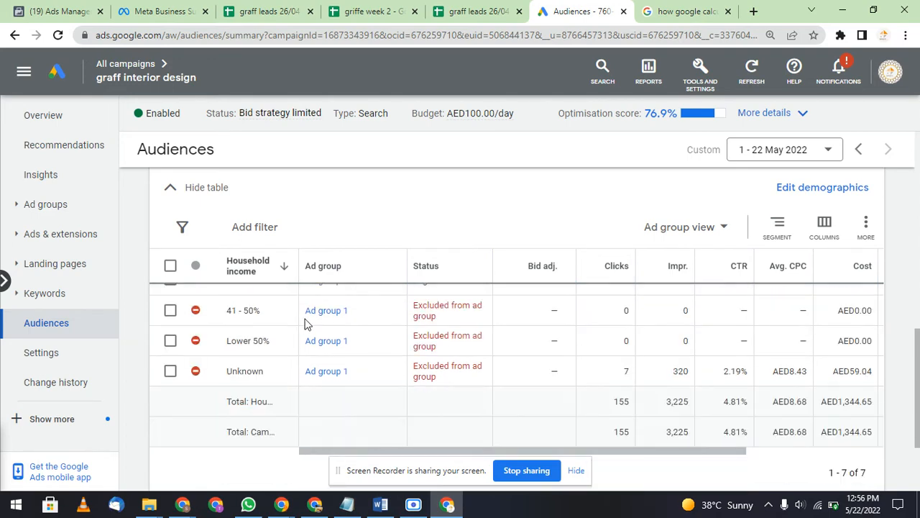
scroll("up", 3)
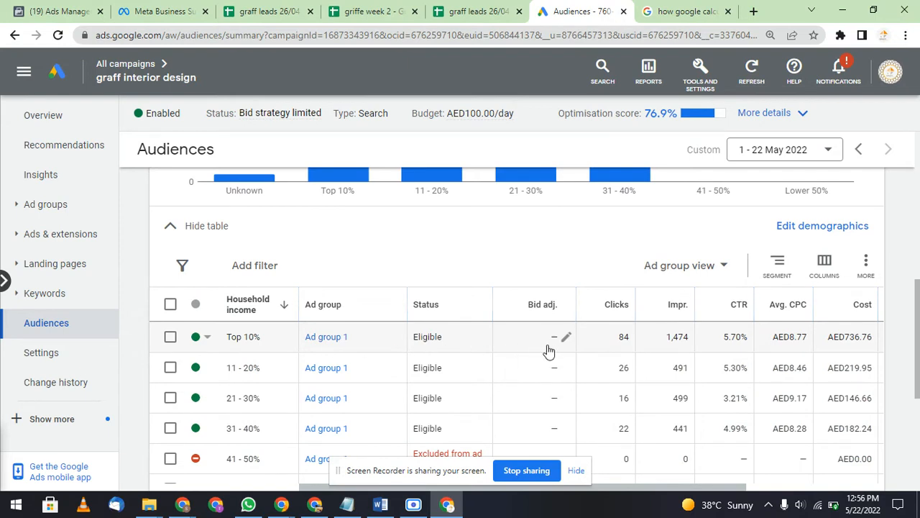
Enter an Increase of 50% as the Top 10% bid adjustment and save it
left_click(566, 337)
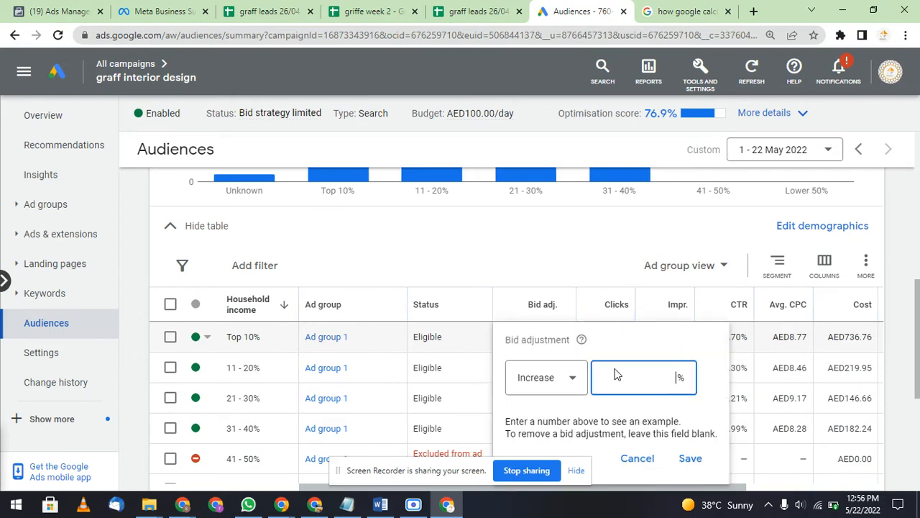
type("50")
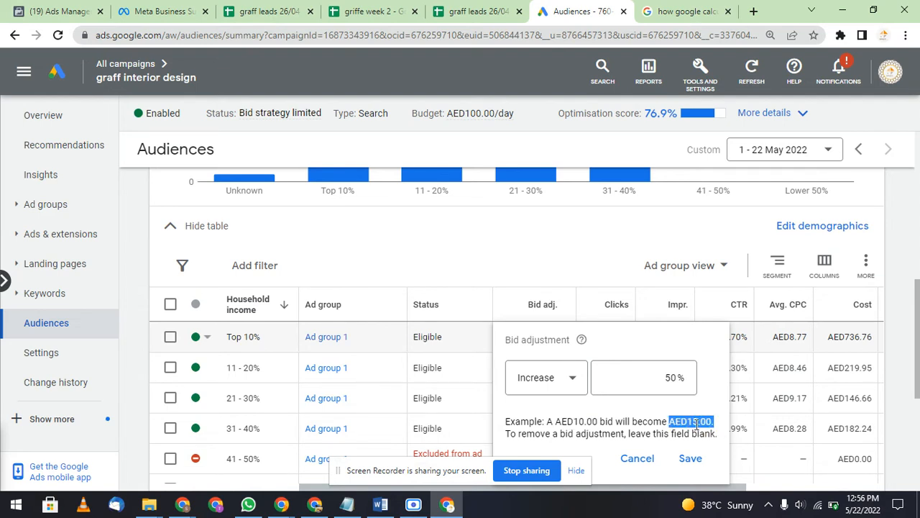
mouse_move(203, 341)
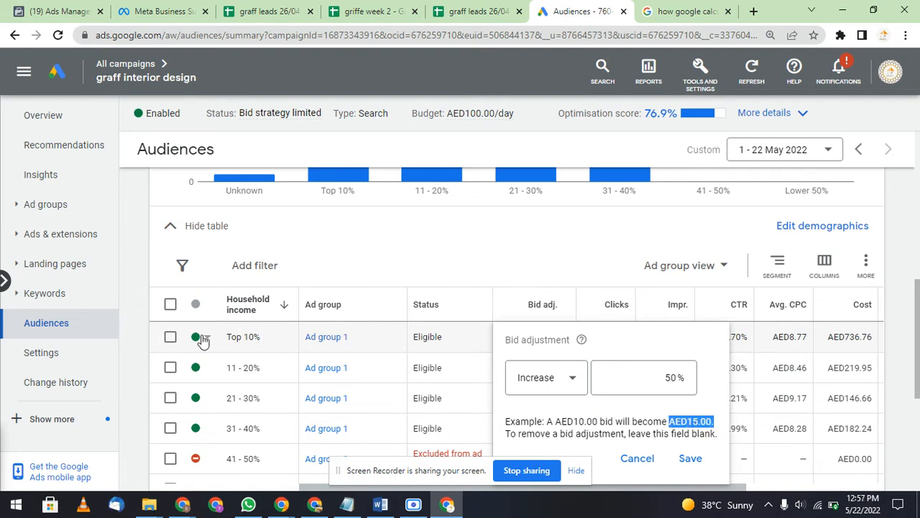
scroll("up", 3)
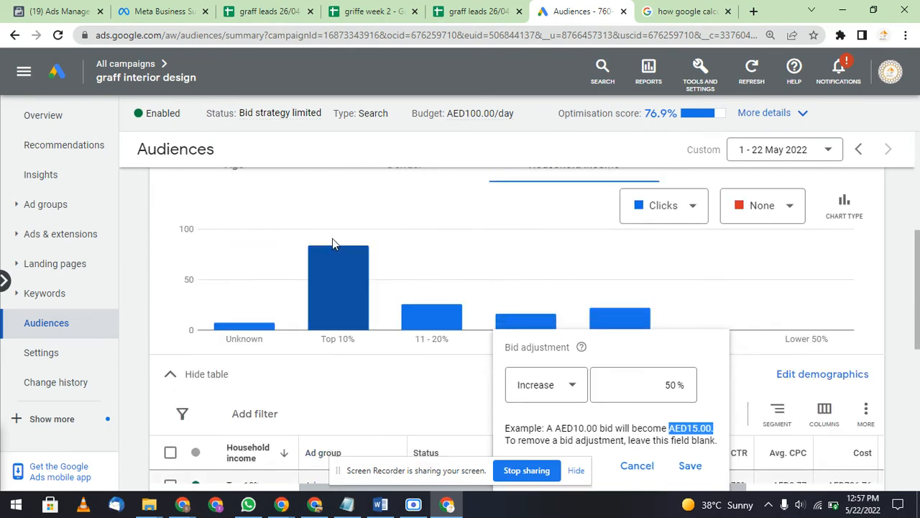
scroll("down", 3)
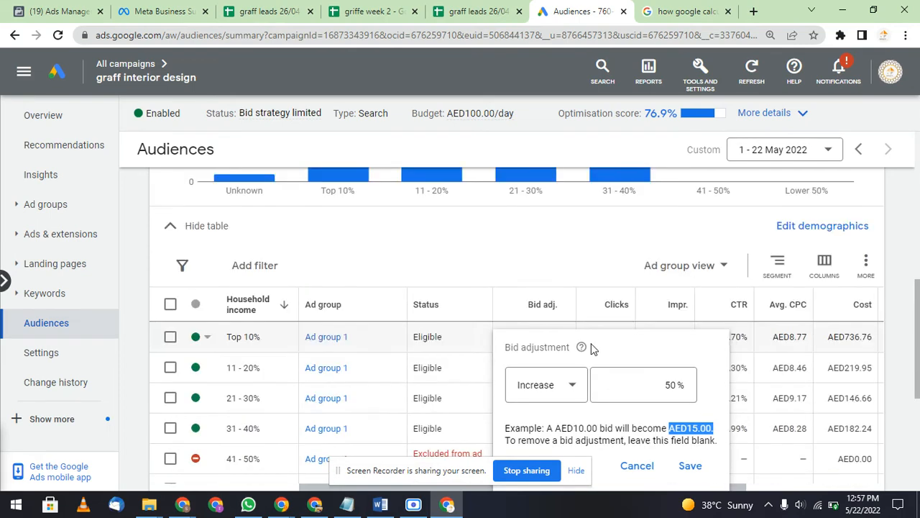
left_click(643, 384)
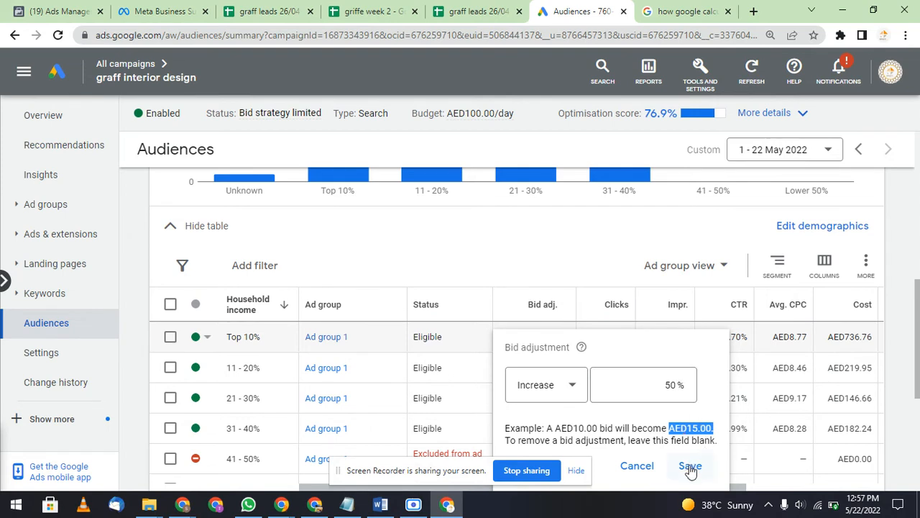
left_click(690, 466)
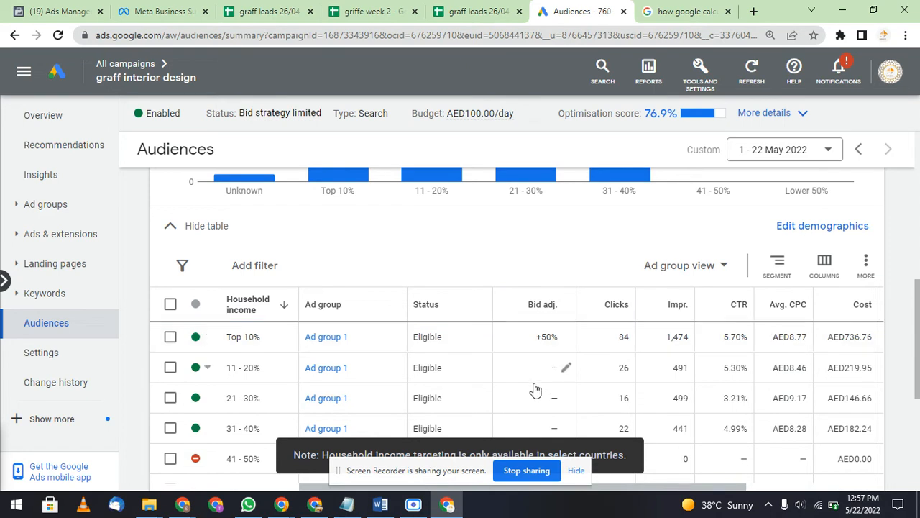
scroll("up", 3)
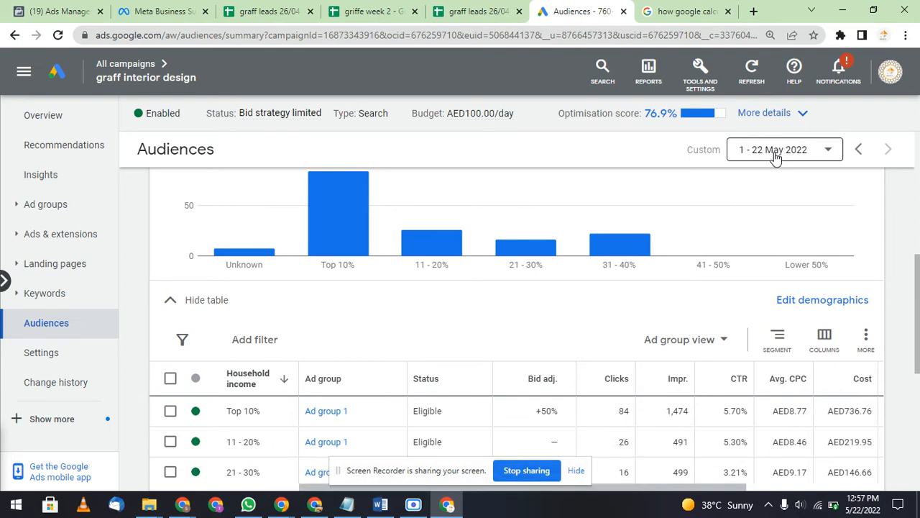
mouse_move(701, 313)
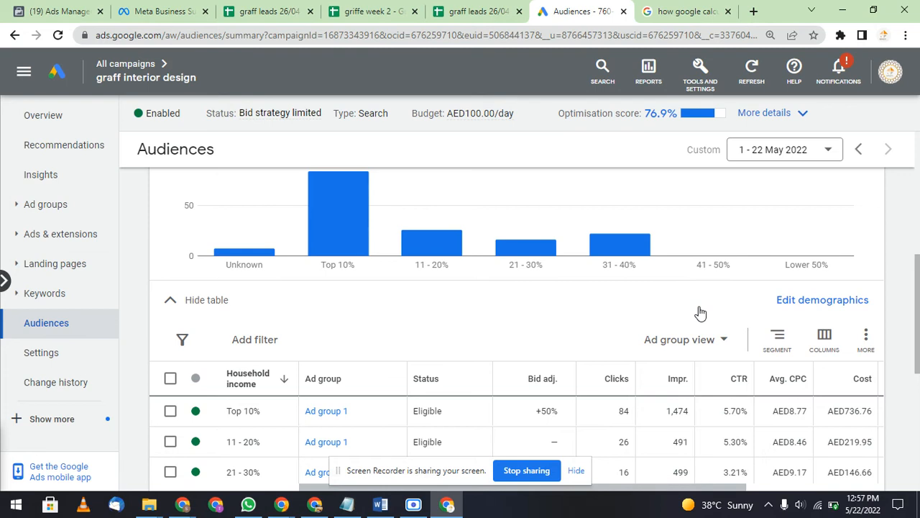
mouse_move(712, 248)
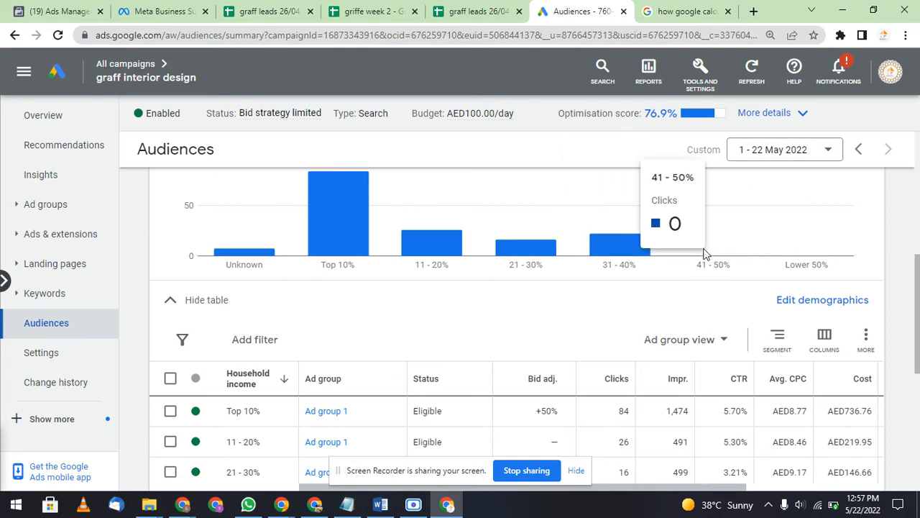
mouse_move(737, 239)
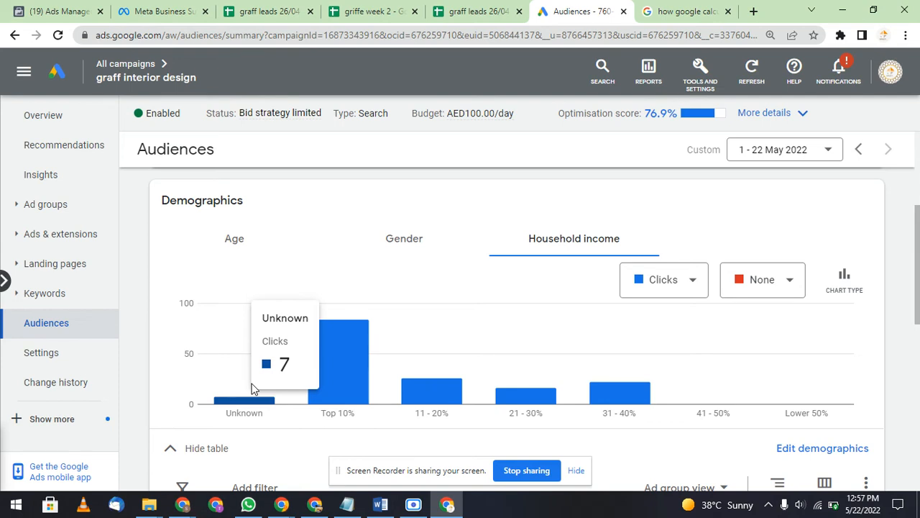
mouse_move(240, 376)
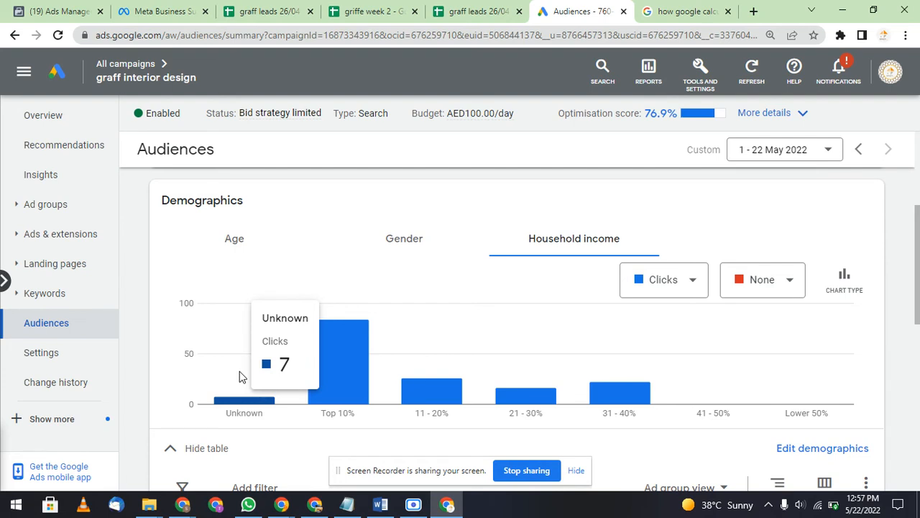
mouse_move(263, 403)
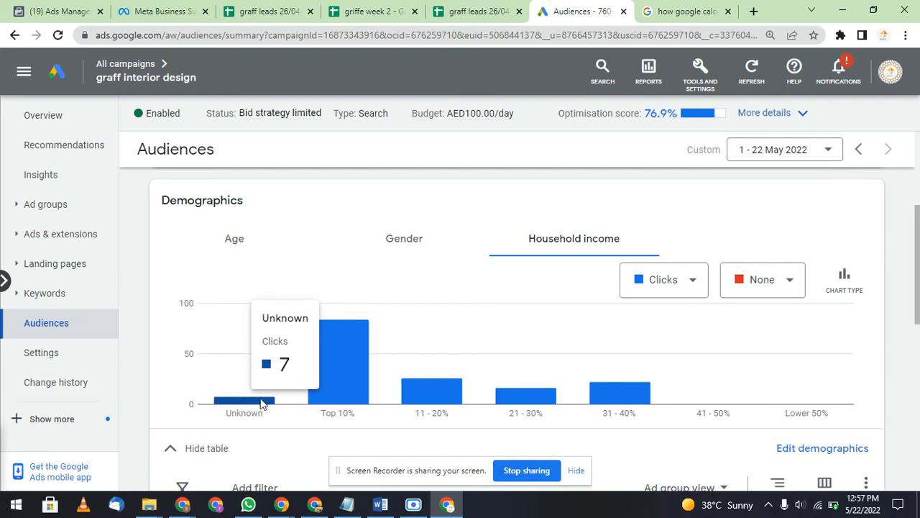
mouse_move(313, 269)
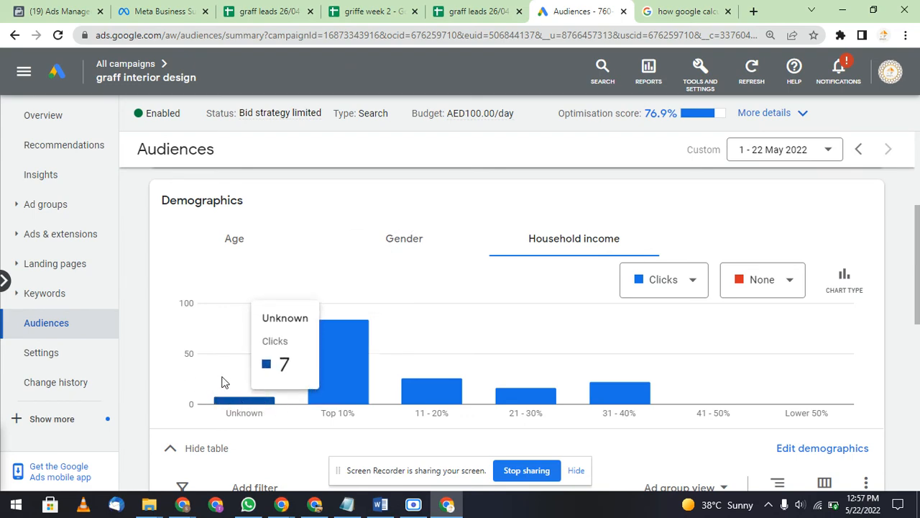
scroll("down", 3)
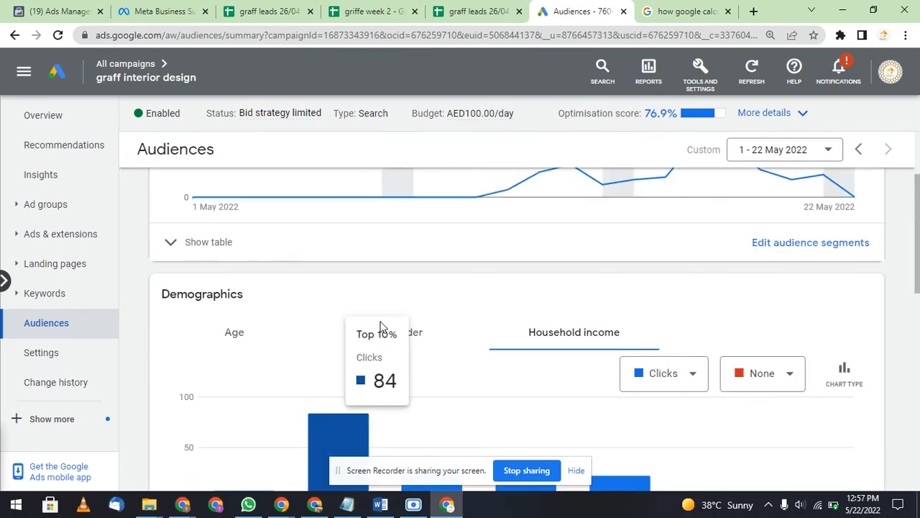
scroll("down", 3)
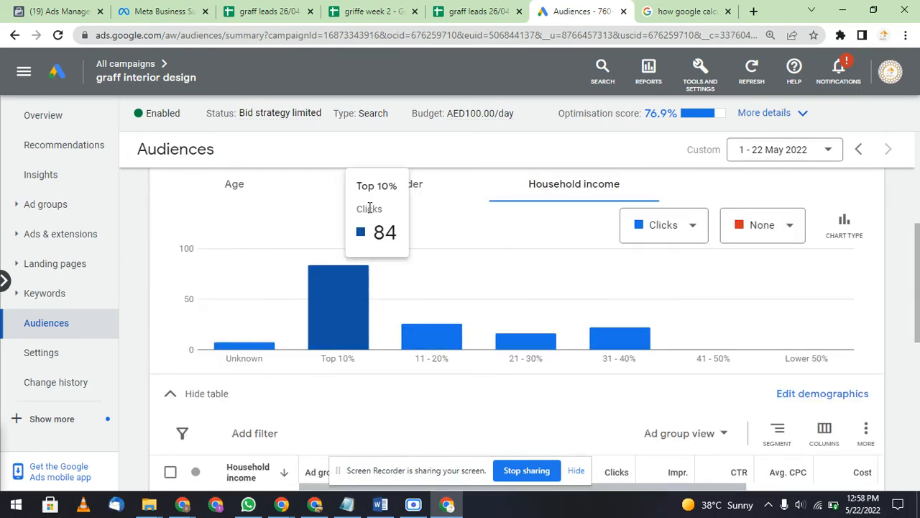
mouse_move(535, 338)
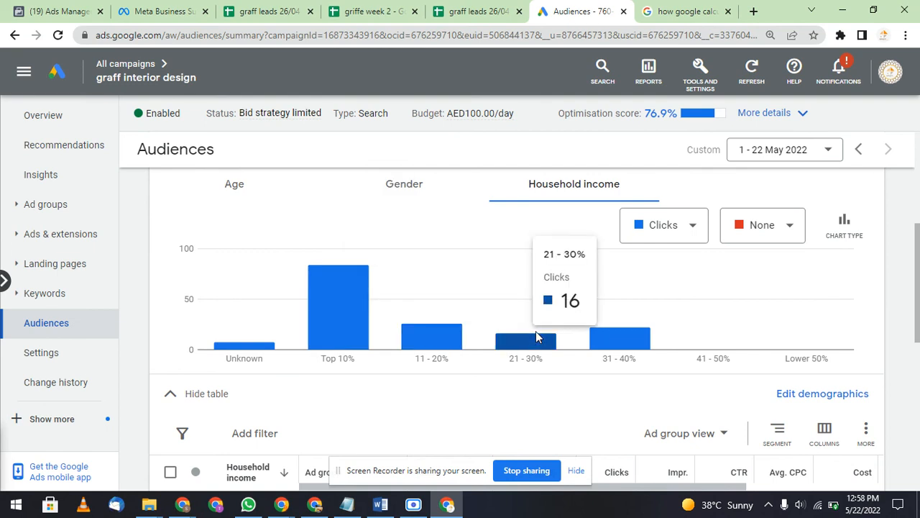
scroll("down", 3)
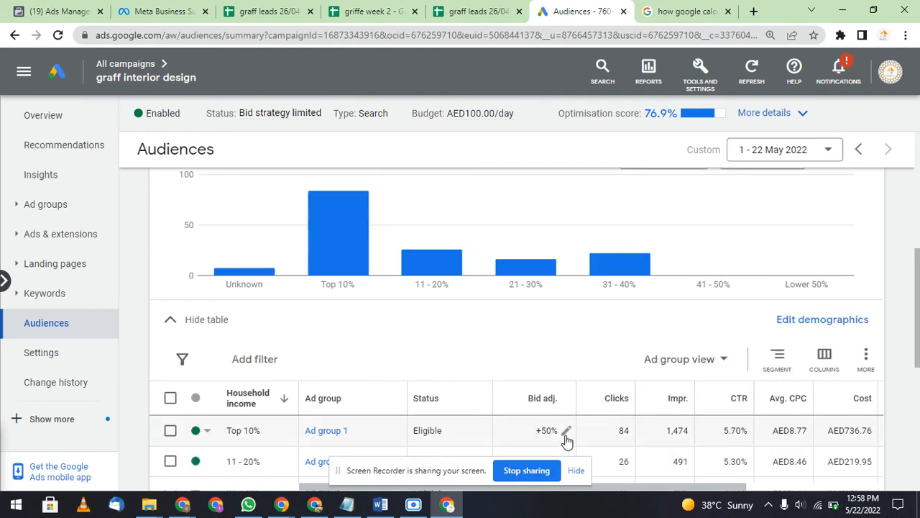
mouse_move(563, 430)
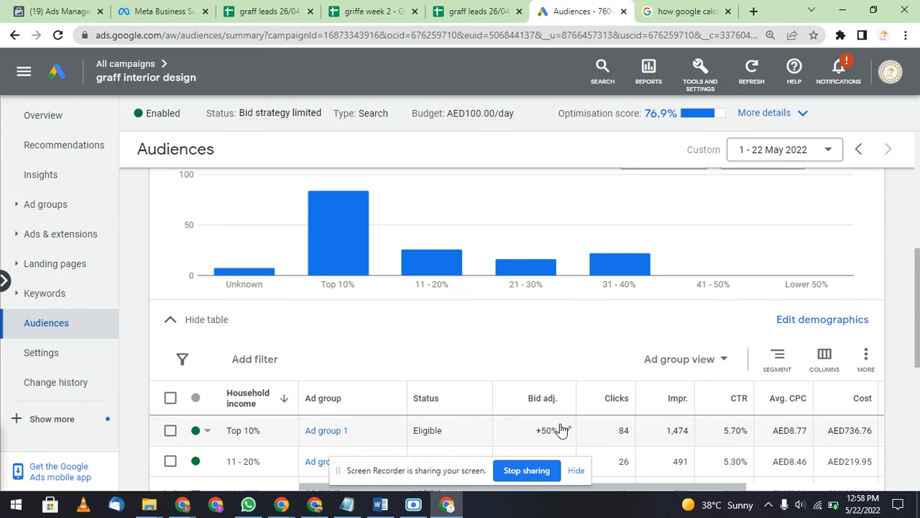
mouse_move(332, 439)
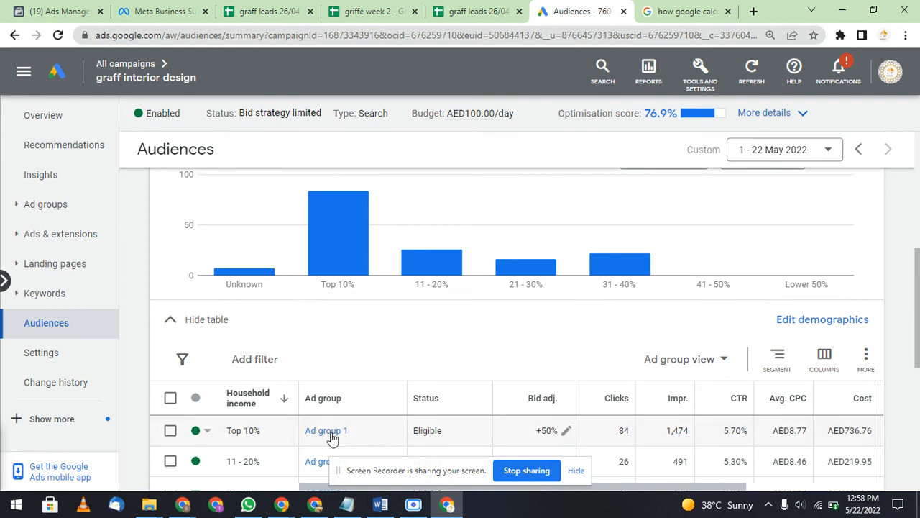
mouse_move(421, 305)
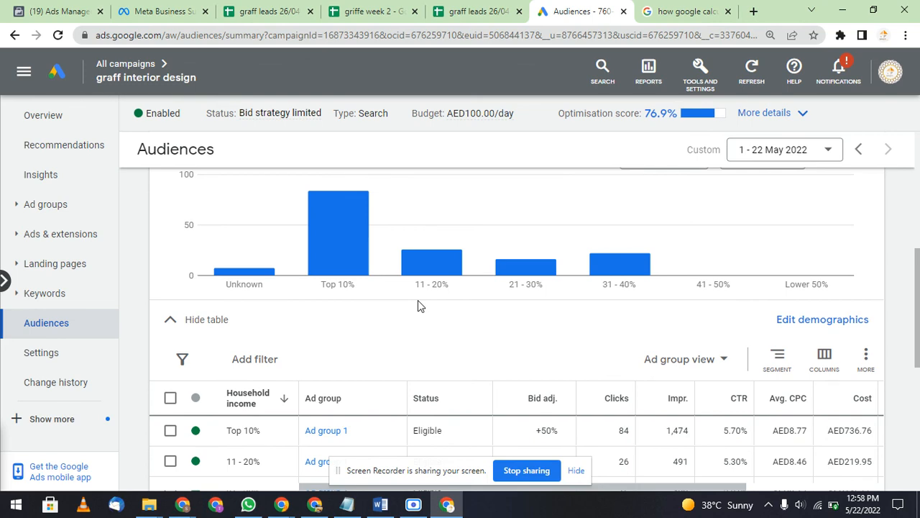
scroll("up", 3)
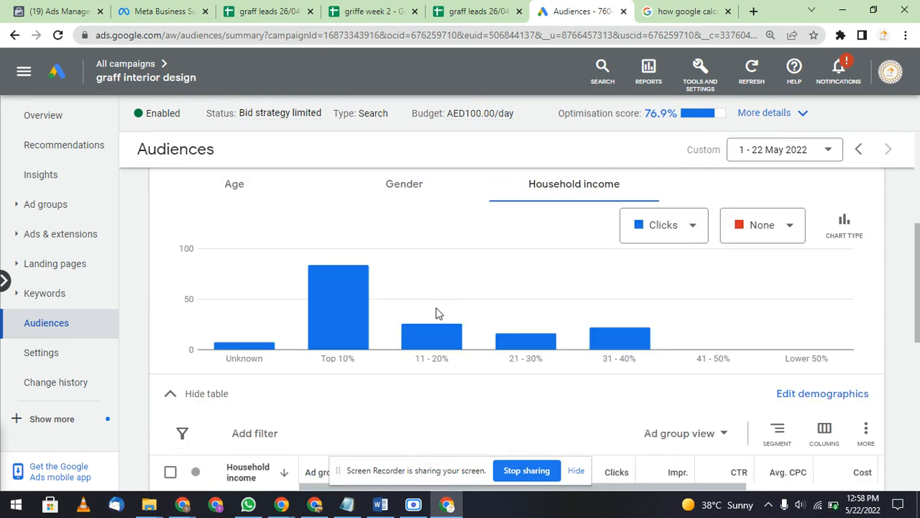
scroll("up", 3)
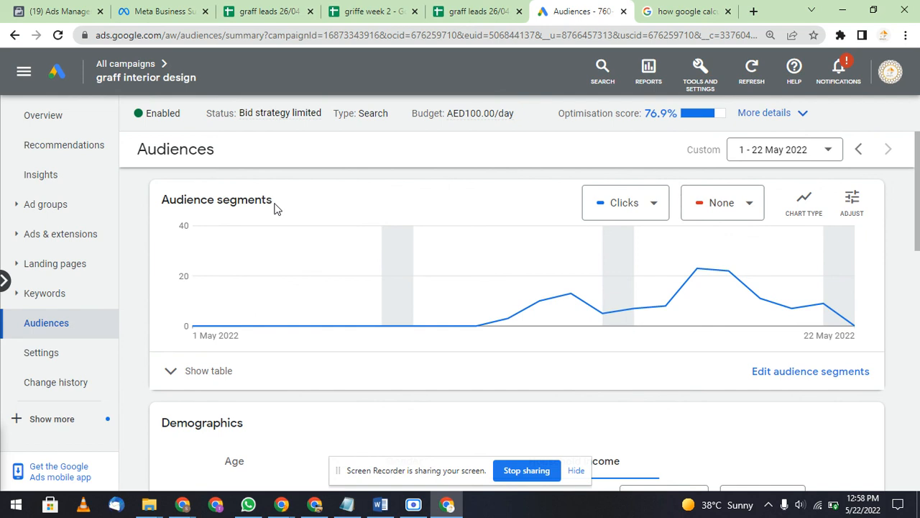
mouse_move(194, 201)
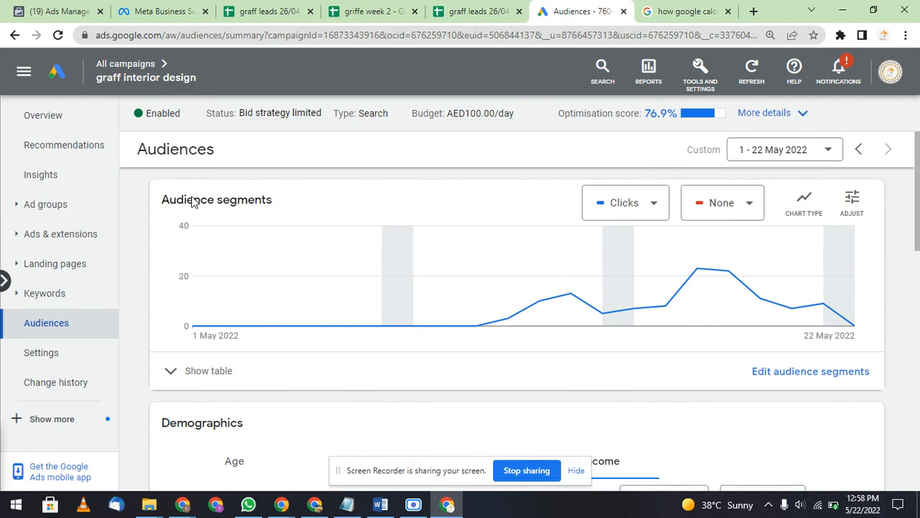
mouse_move(527, 470)
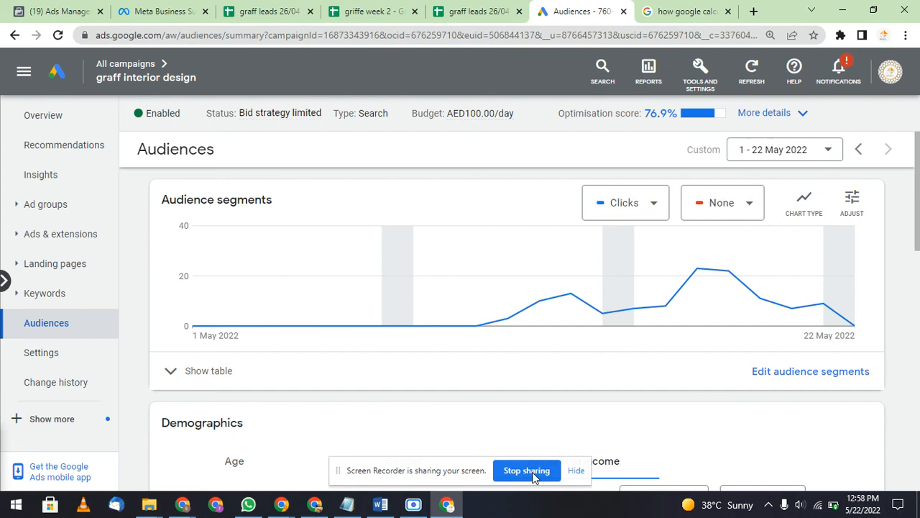